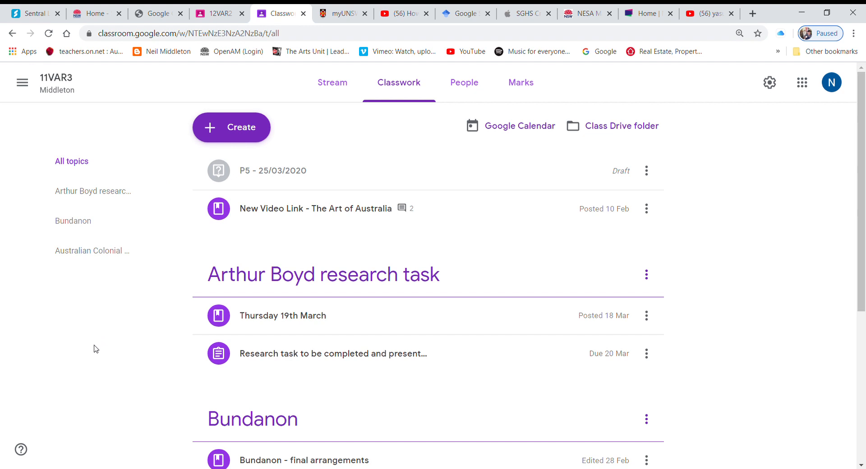
mouse_move(775, 225)
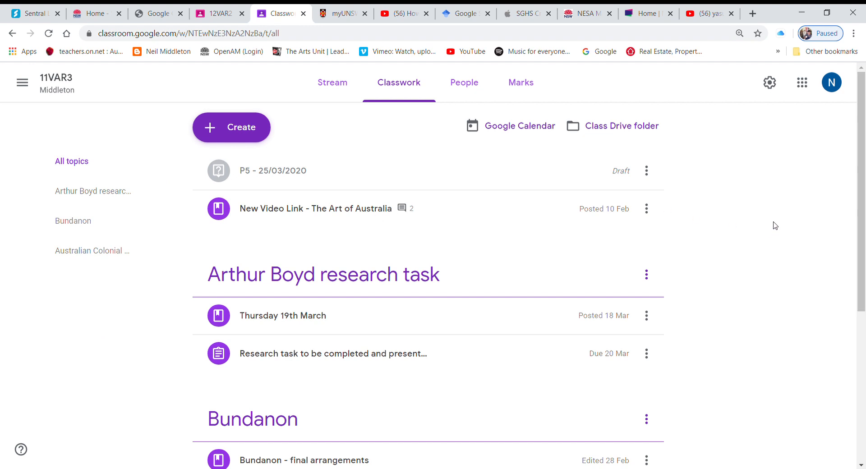
mouse_move(697, 195)
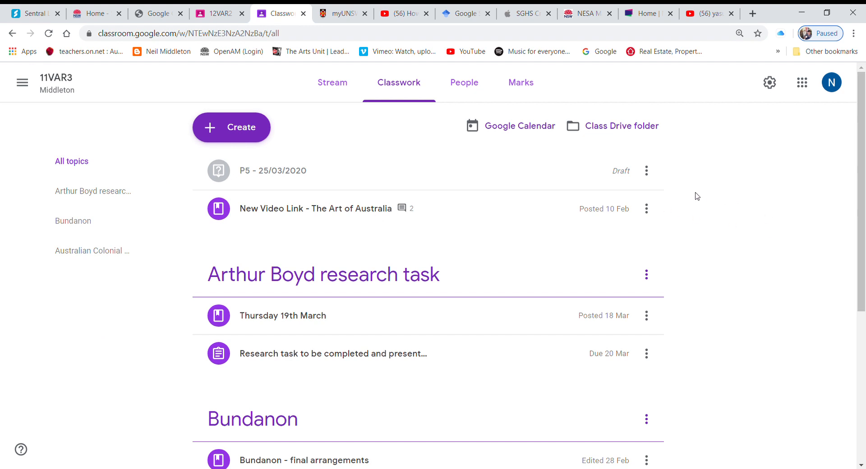
mouse_move(295, 131)
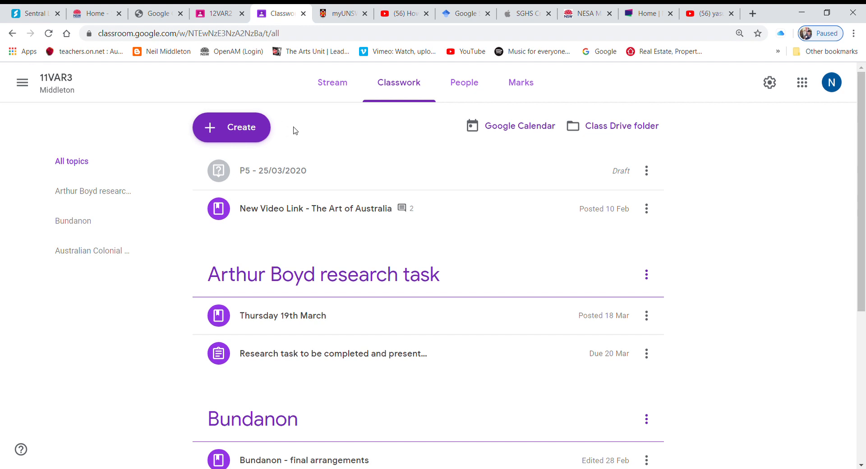
mouse_move(97, 357)
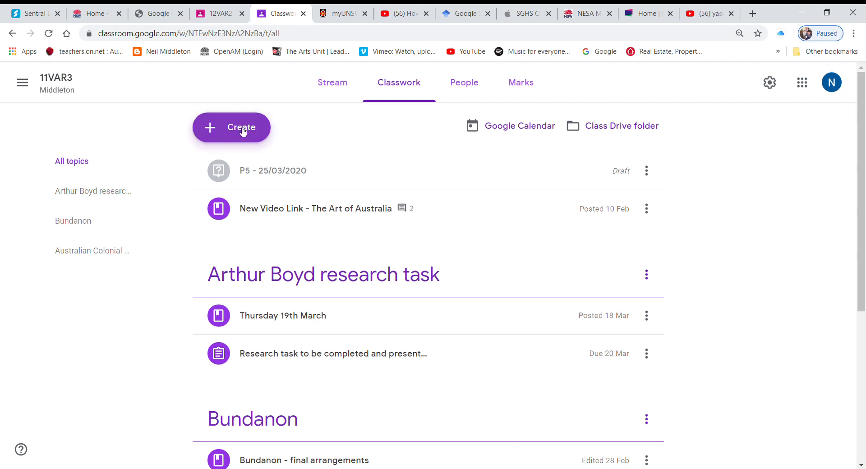
- Start a new question post and title it 'P5 - 25/03/2020'
left_click(231, 127)
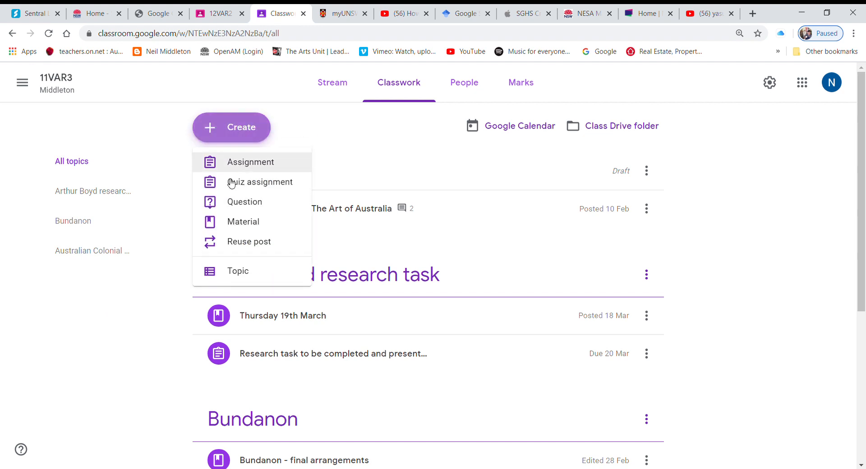
left_click(244, 201)
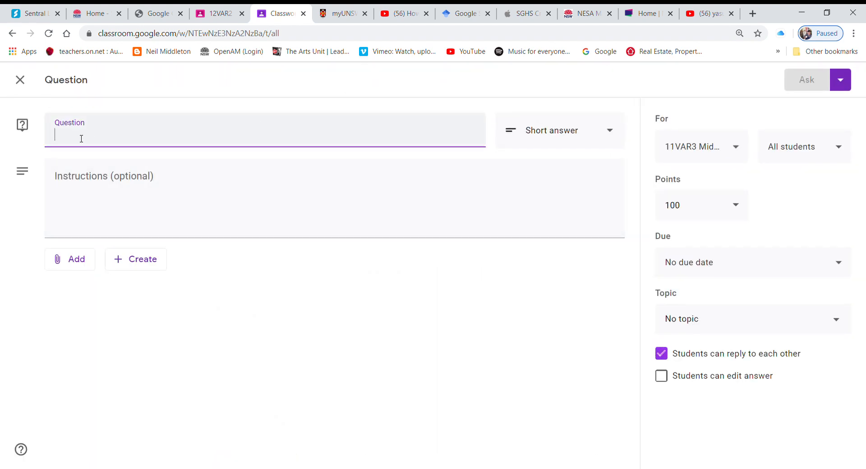
type("P5")
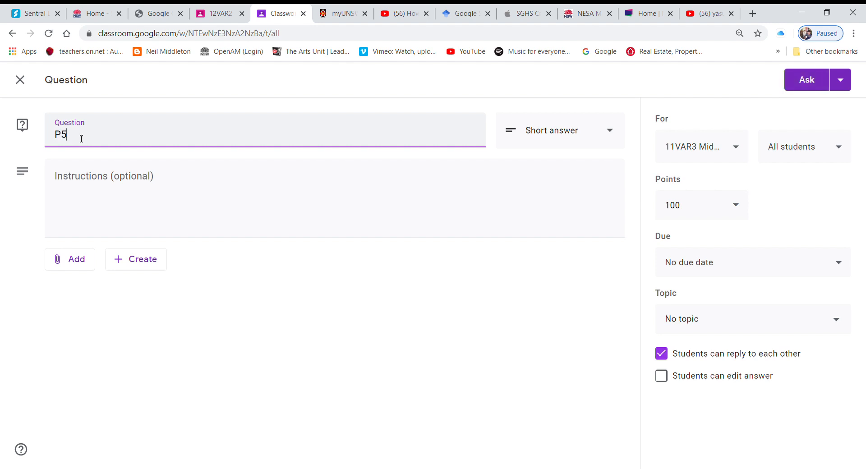
type("- 25")
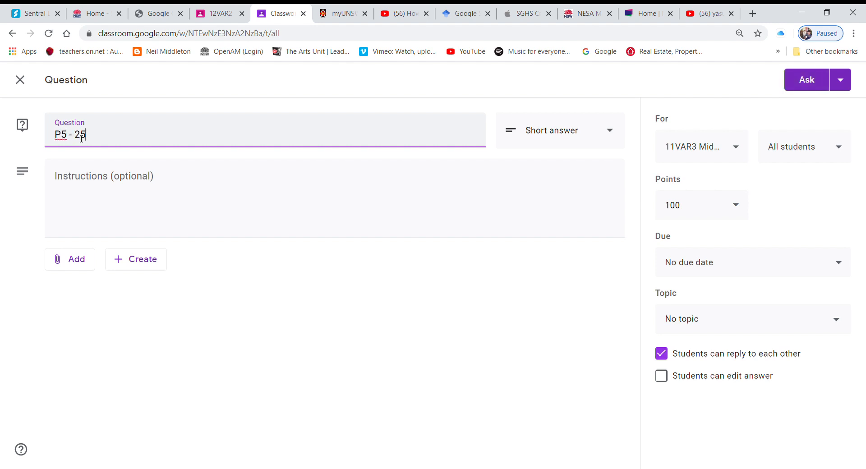
type("/03")
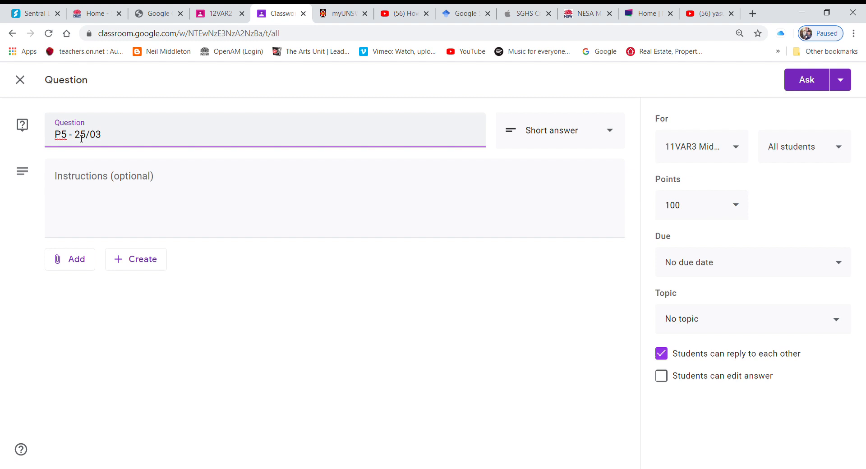
type("/2020")
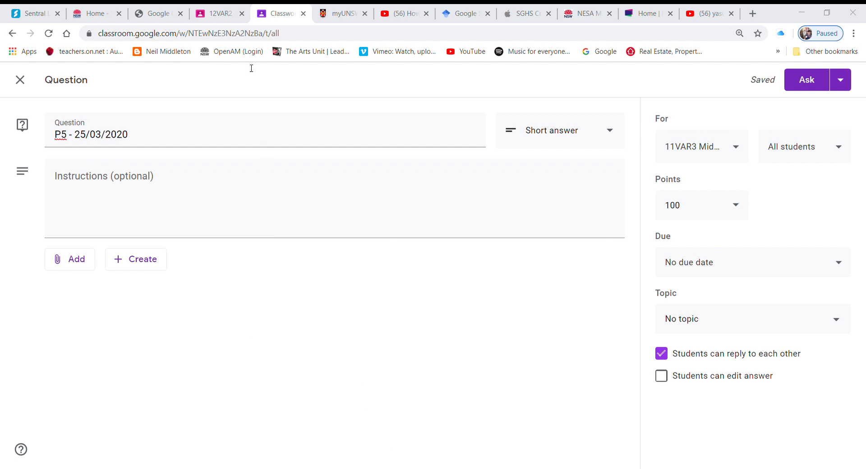
mouse_move(466, 56)
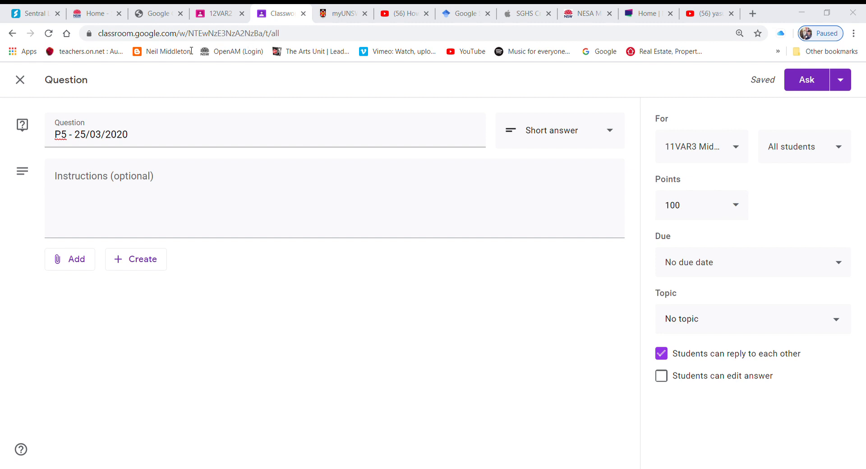
mouse_move(467, 52)
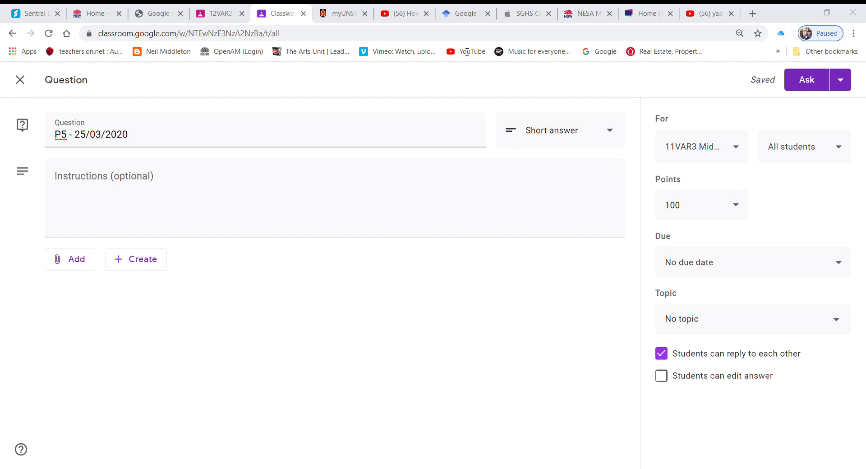
mouse_move(467, 51)
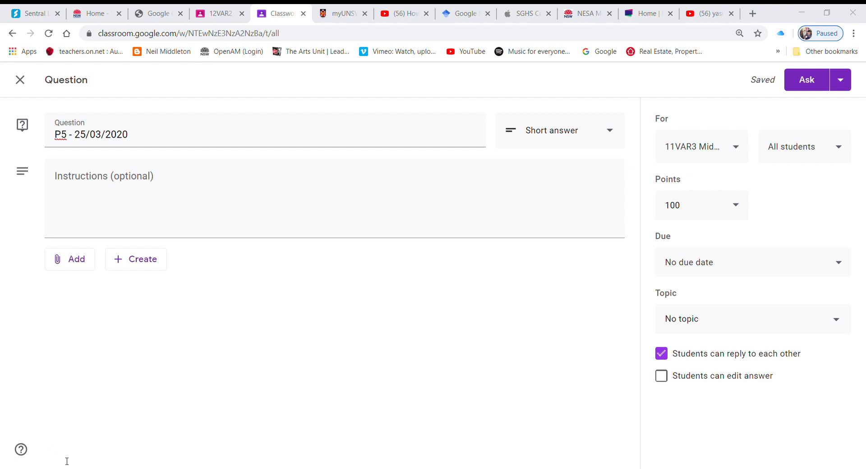
mouse_move(77, 269)
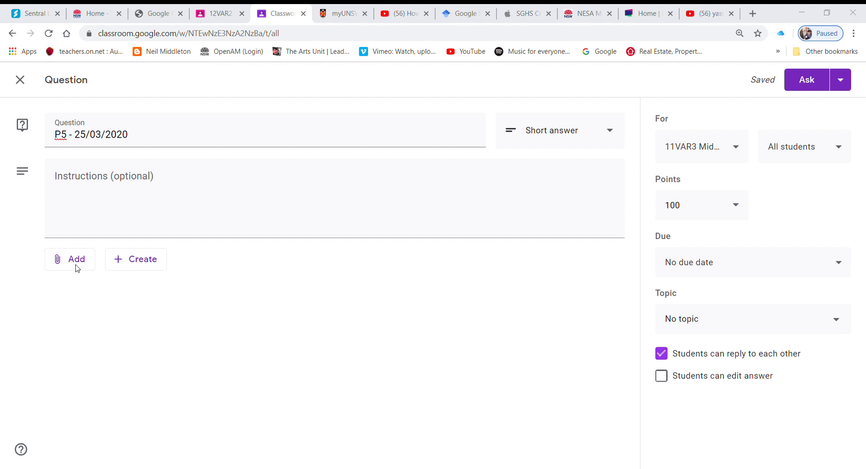
mouse_move(484, 191)
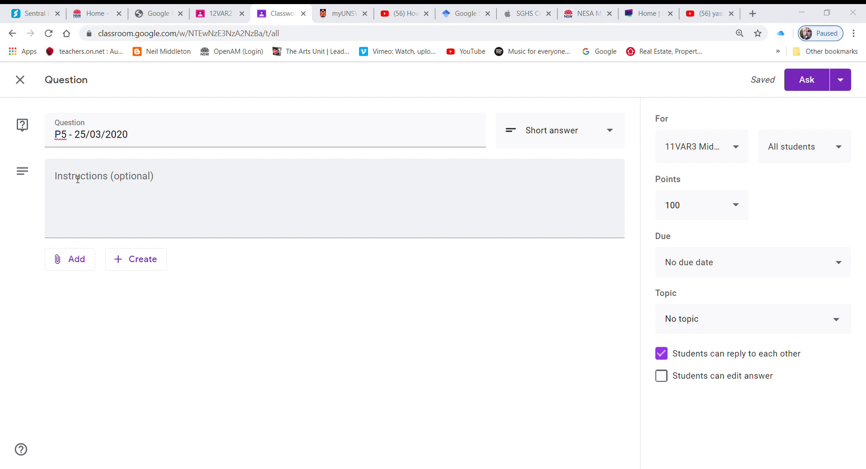
- Add the instructions 'Check "Yes" to indicate you're on-line and present in class.' and make it multiple choice with a 'Yes' option
type("Check \"Yes\" to indicate you're on-line and present in class.")
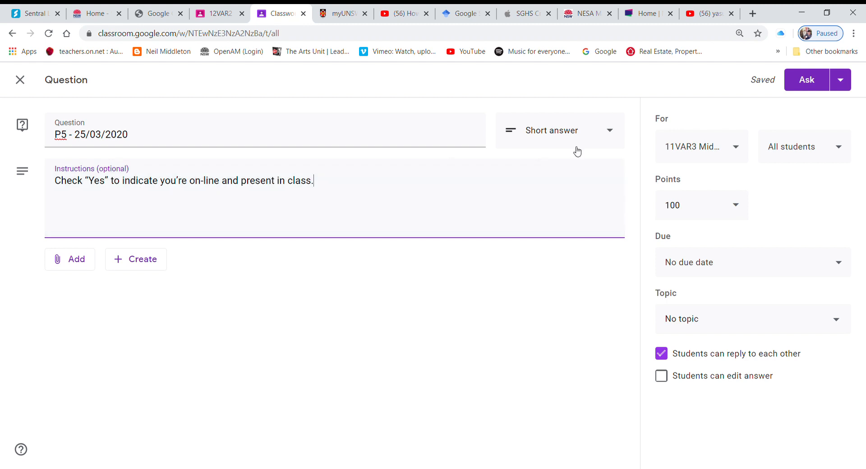
mouse_move(606, 132)
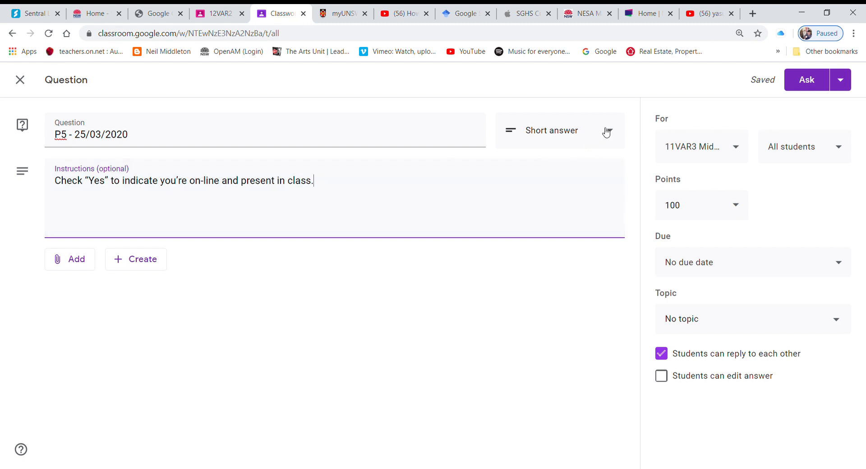
left_click(559, 131)
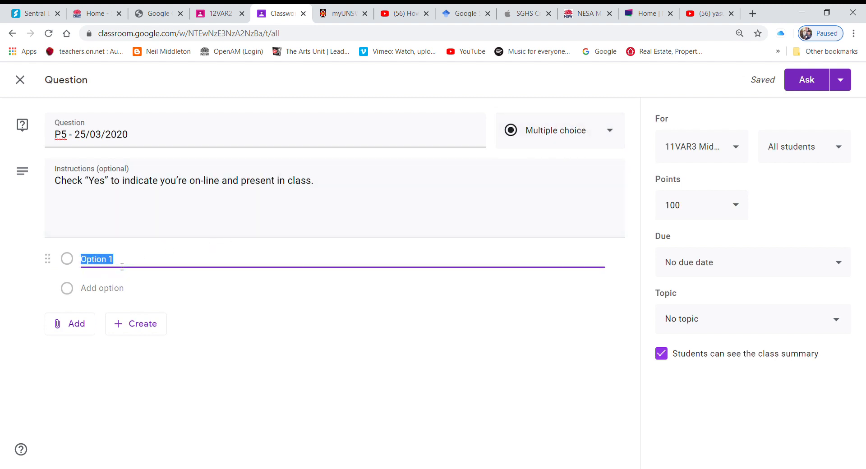
type("Yes")
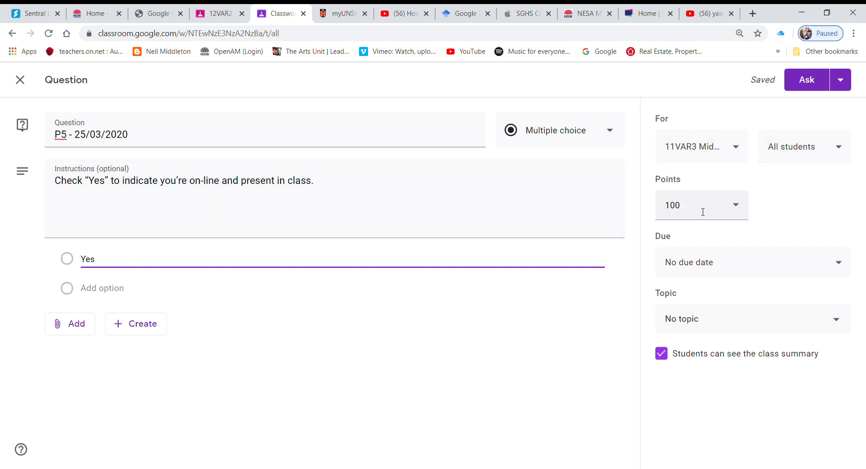
left_click(701, 205)
type("1")
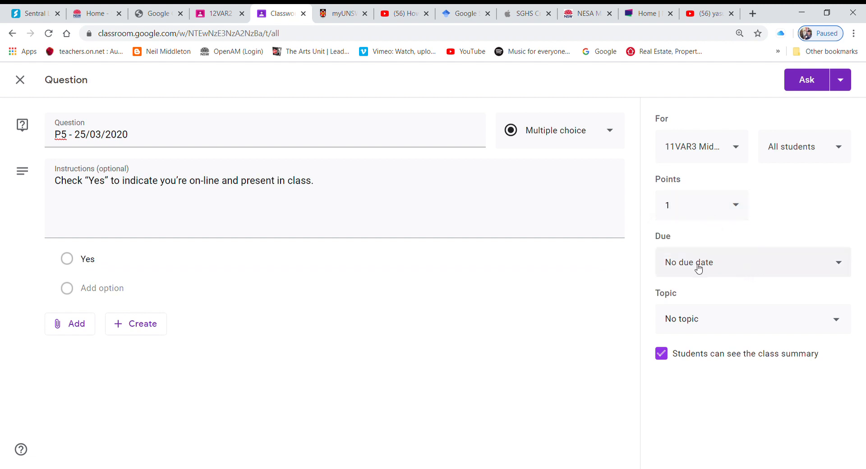
- Set the due date to 25 March 2020 with a due time of 3:30 pm
left_click(752, 262)
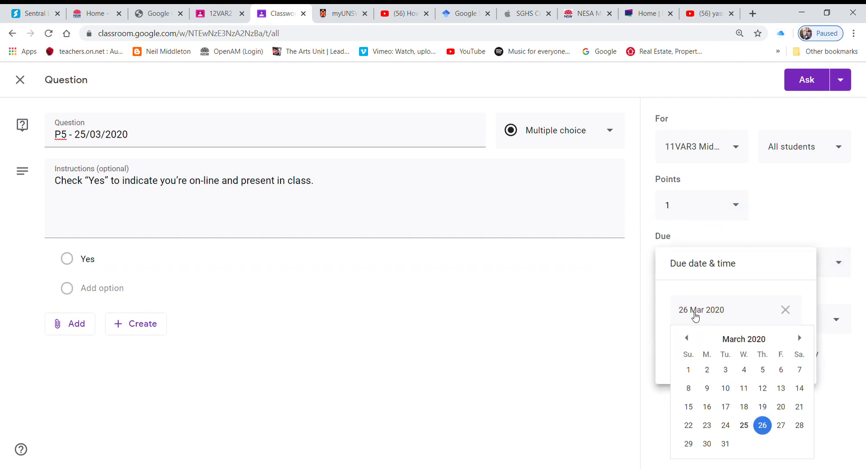
left_click(743, 425)
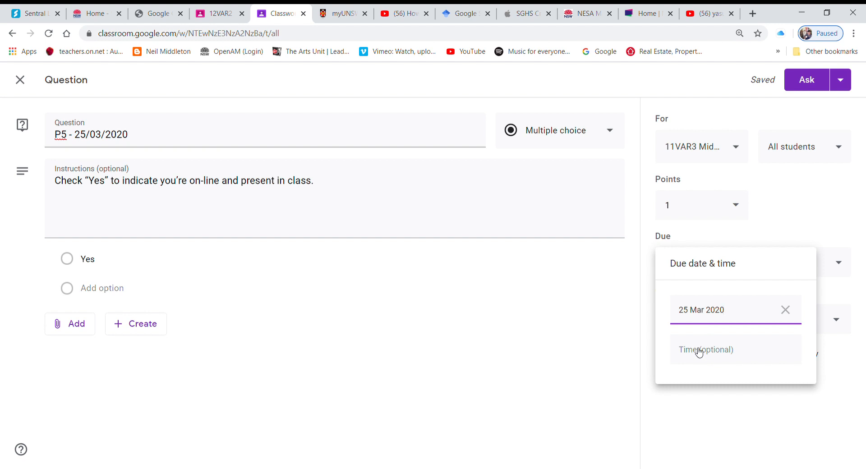
left_click(705, 349)
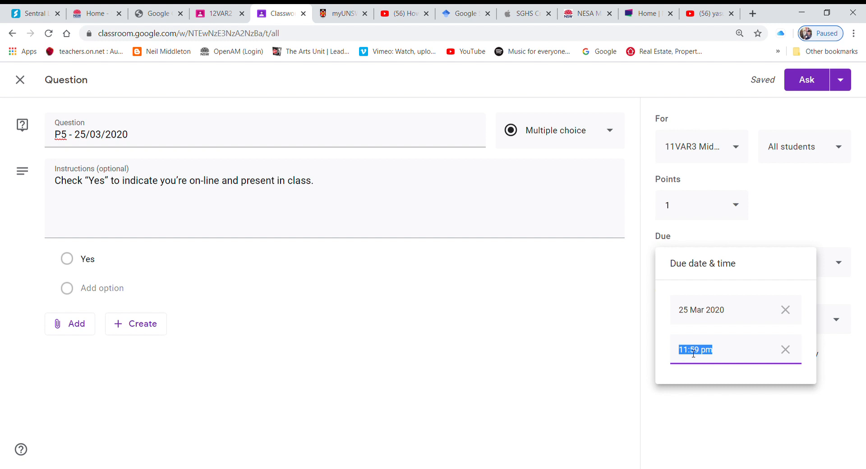
type("3")
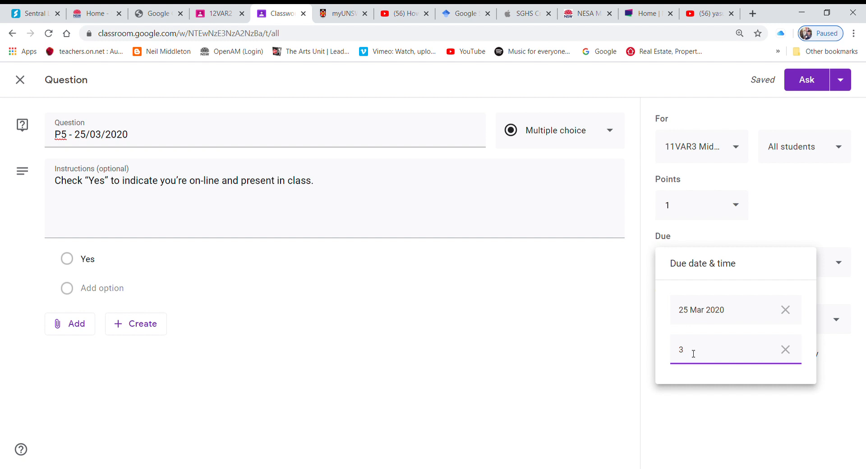
type(":30 pm")
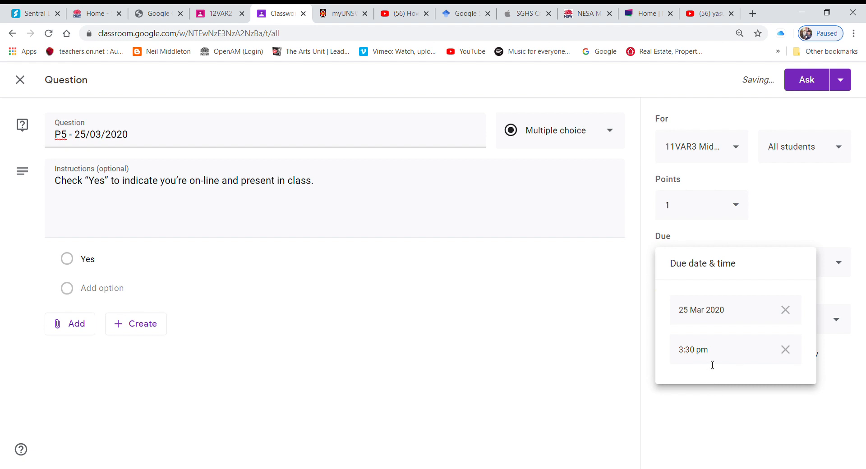
left_click(781, 213)
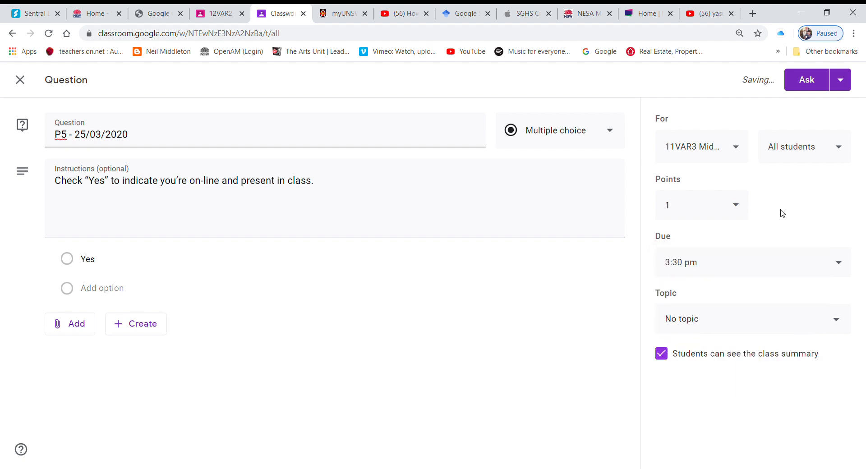
left_click(751, 318)
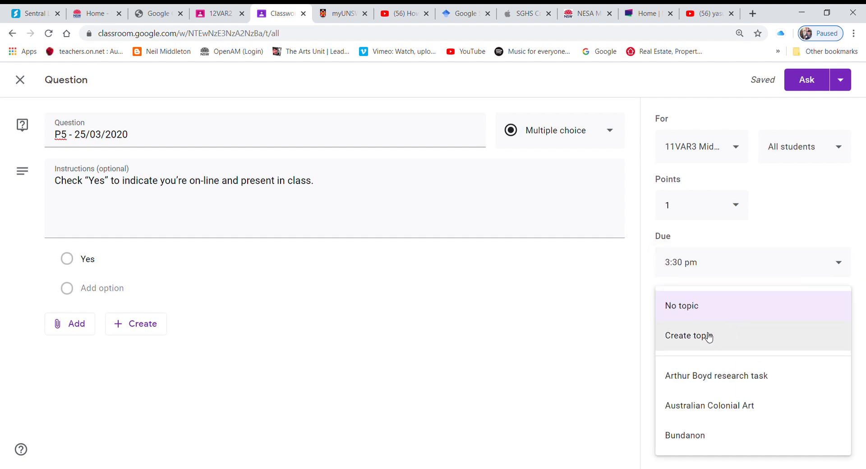
- Create a new 'Class Roll' topic for the question and untick 'Students can see the class summary'
left_click(687, 336)
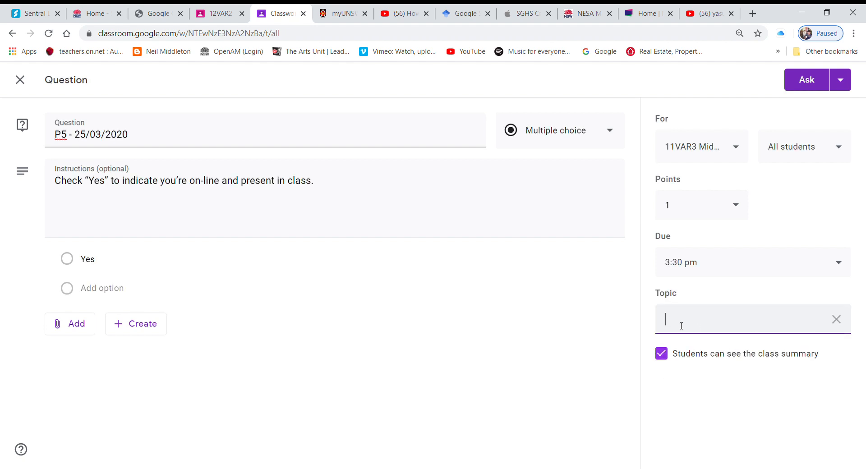
type("Class")
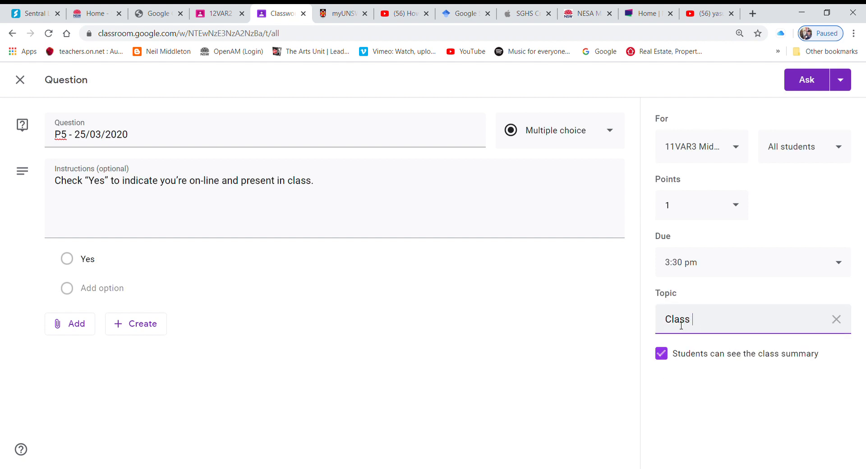
type("Roll")
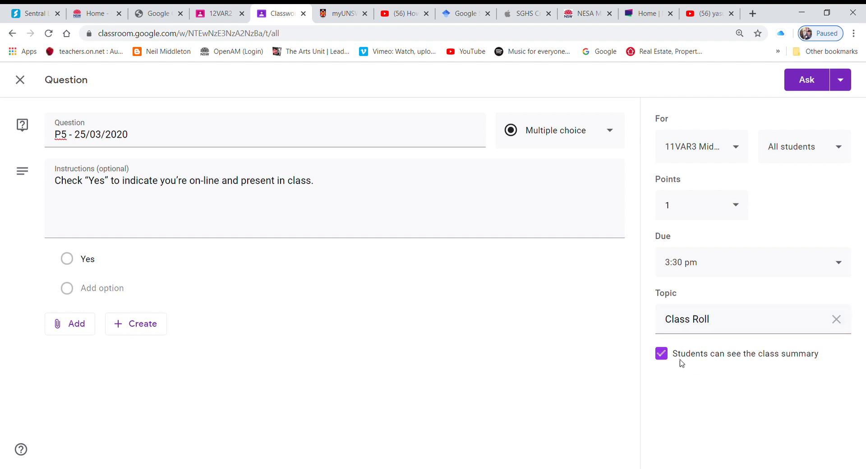
mouse_move(738, 351)
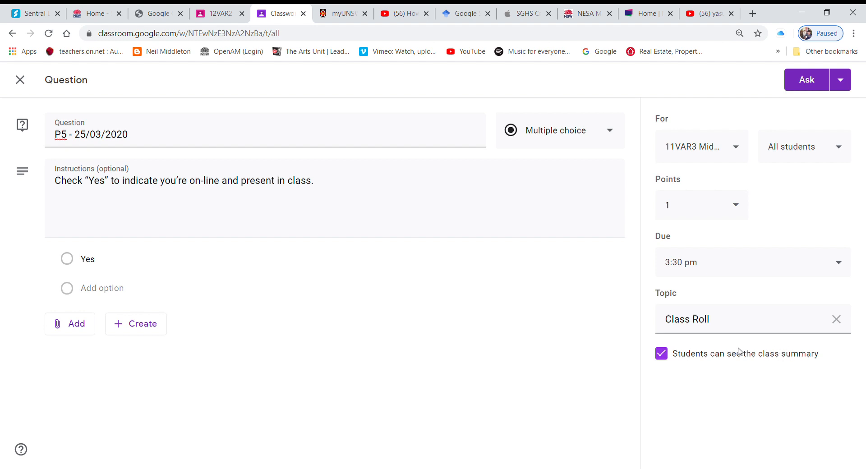
left_click(661, 353)
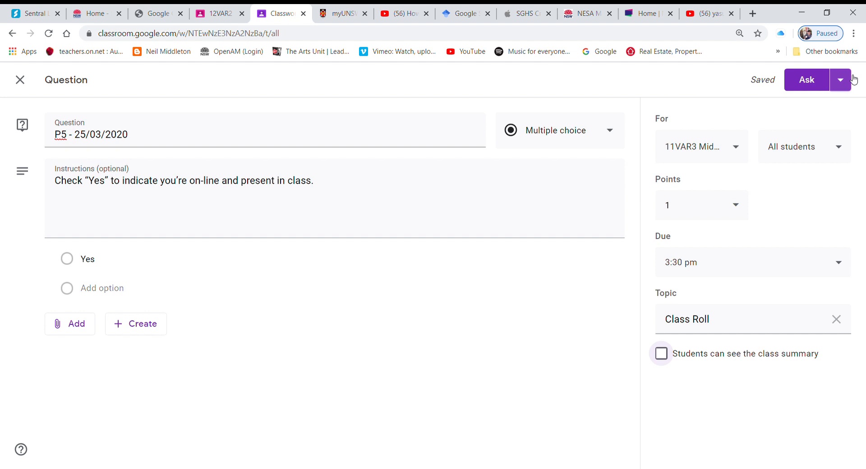
left_click(849, 79)
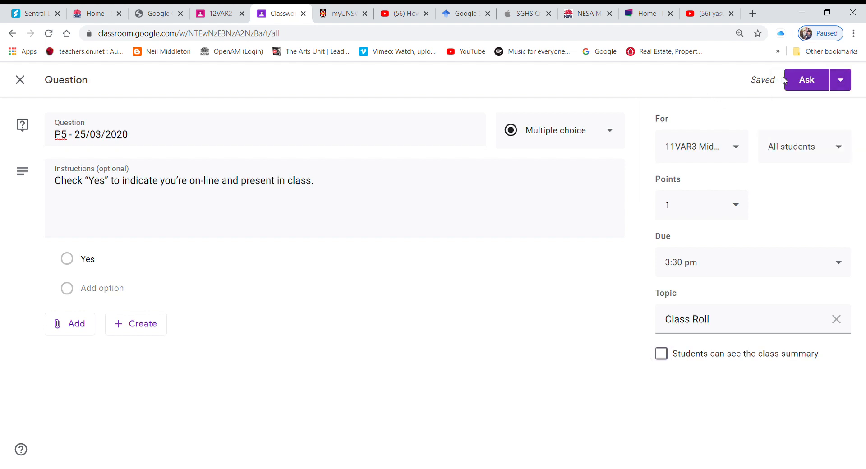
- Ask the question, then expand the posted 'P5 - 25/03/2020' item under Class Roll
left_click(805, 80)
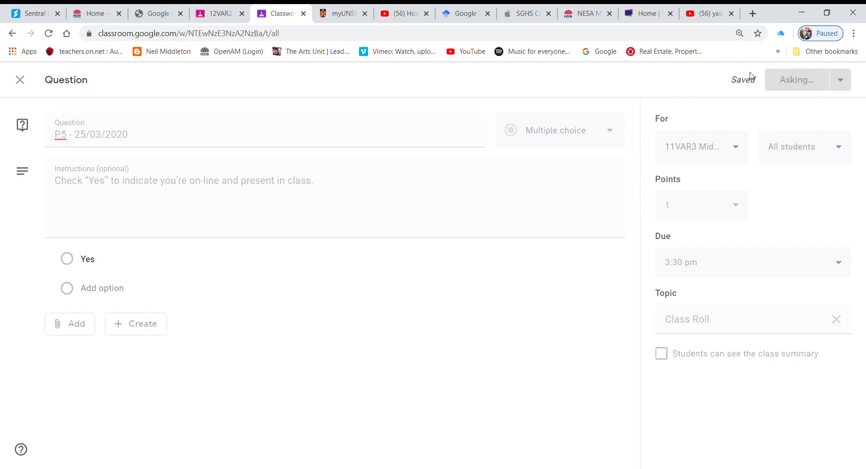
mouse_move(516, 220)
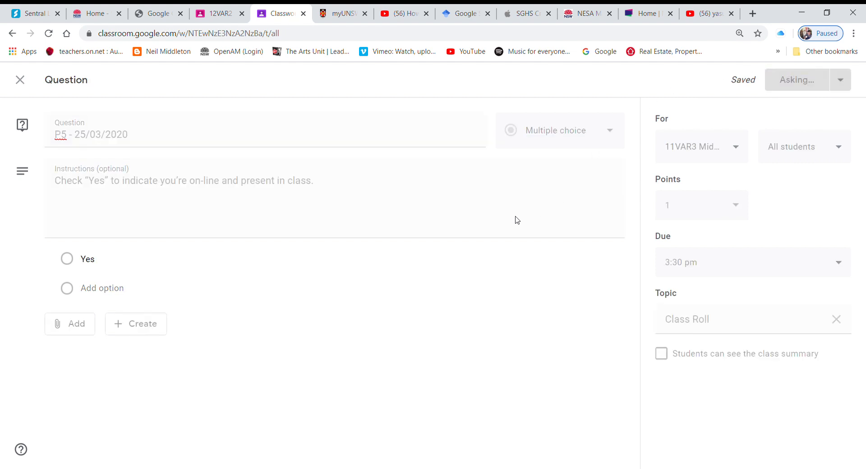
left_click(797, 79)
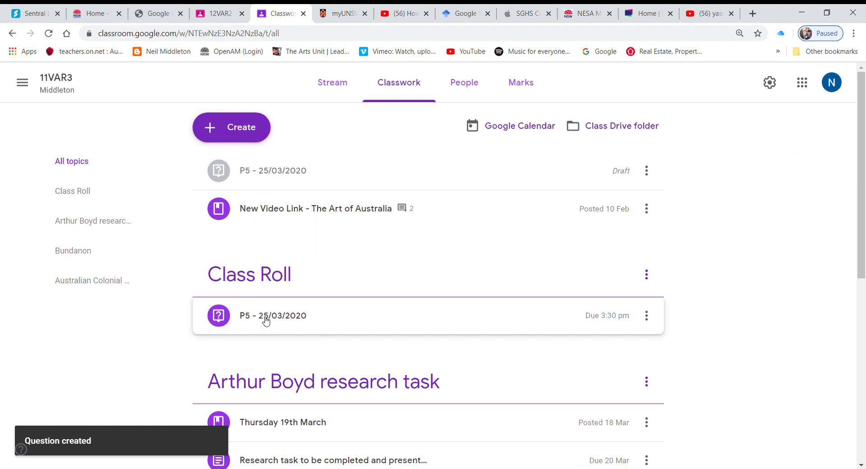
left_click(271, 315)
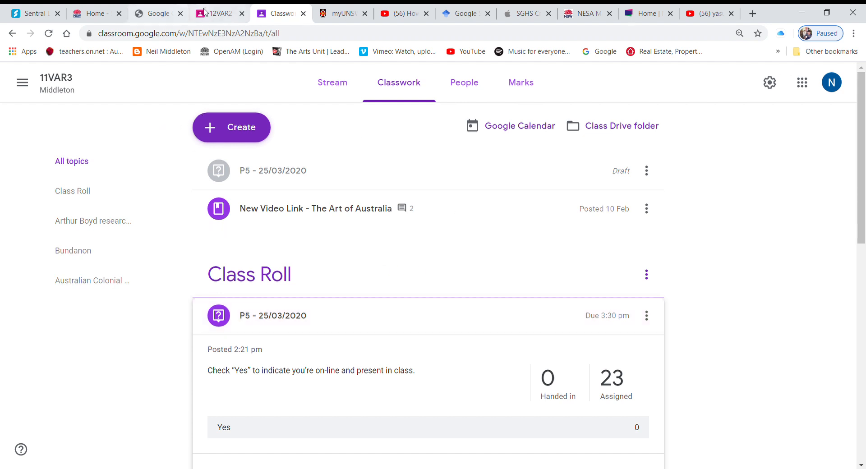
- Switch to the 12VAR2 class's 'P1 - 25/03/2020' answers and scroll through the student list
left_click(218, 12)
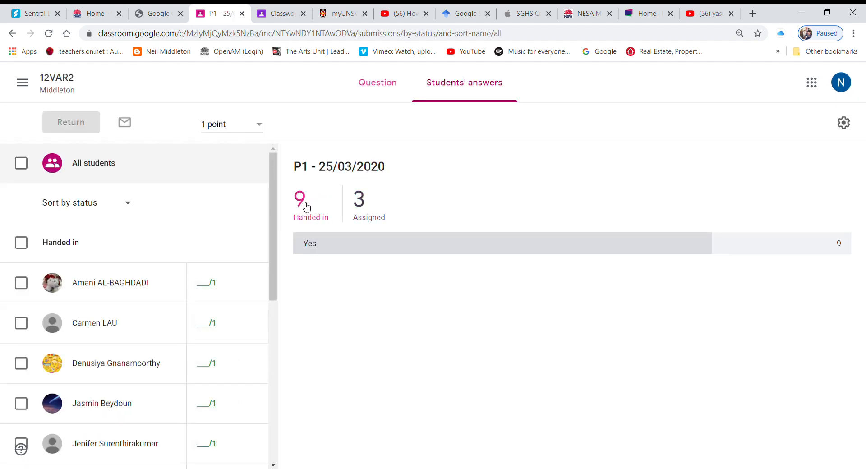
scroll("down", 3)
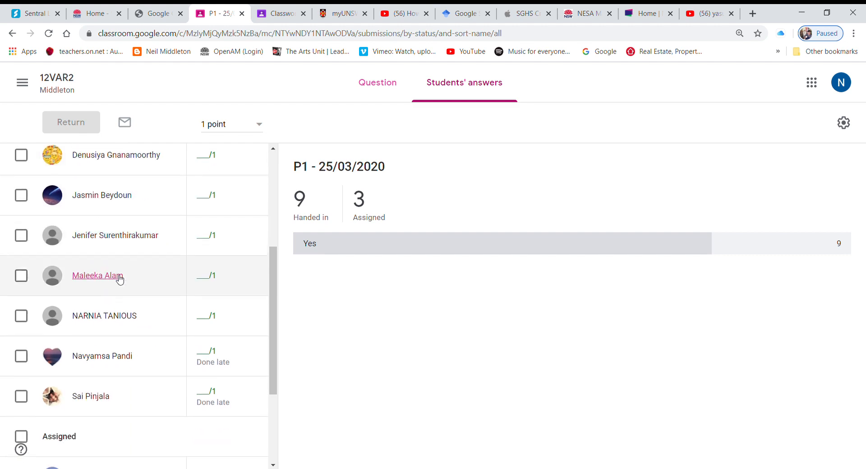
scroll("down", 3)
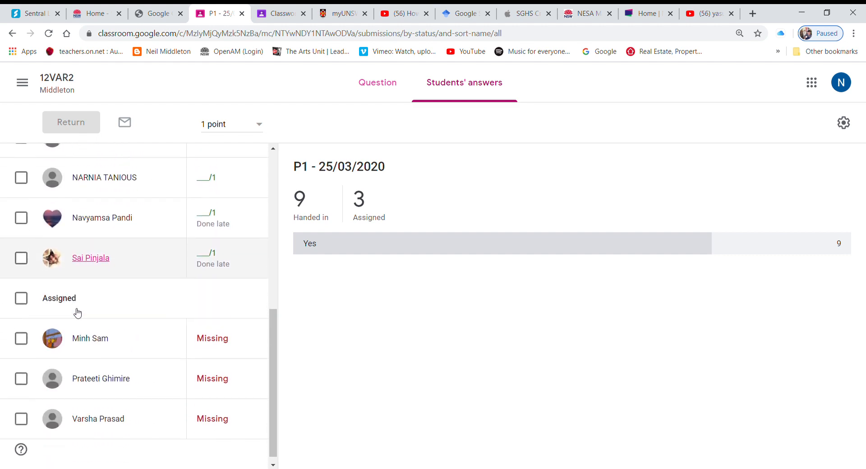
scroll("down", 3)
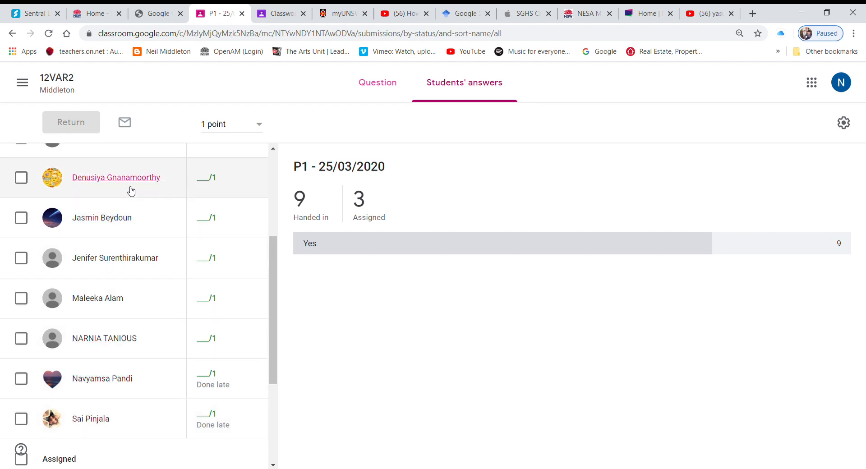
mouse_move(519, 181)
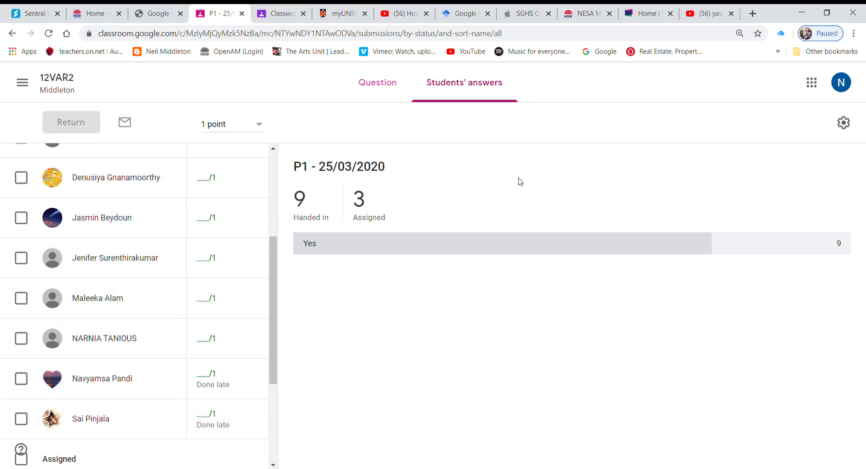